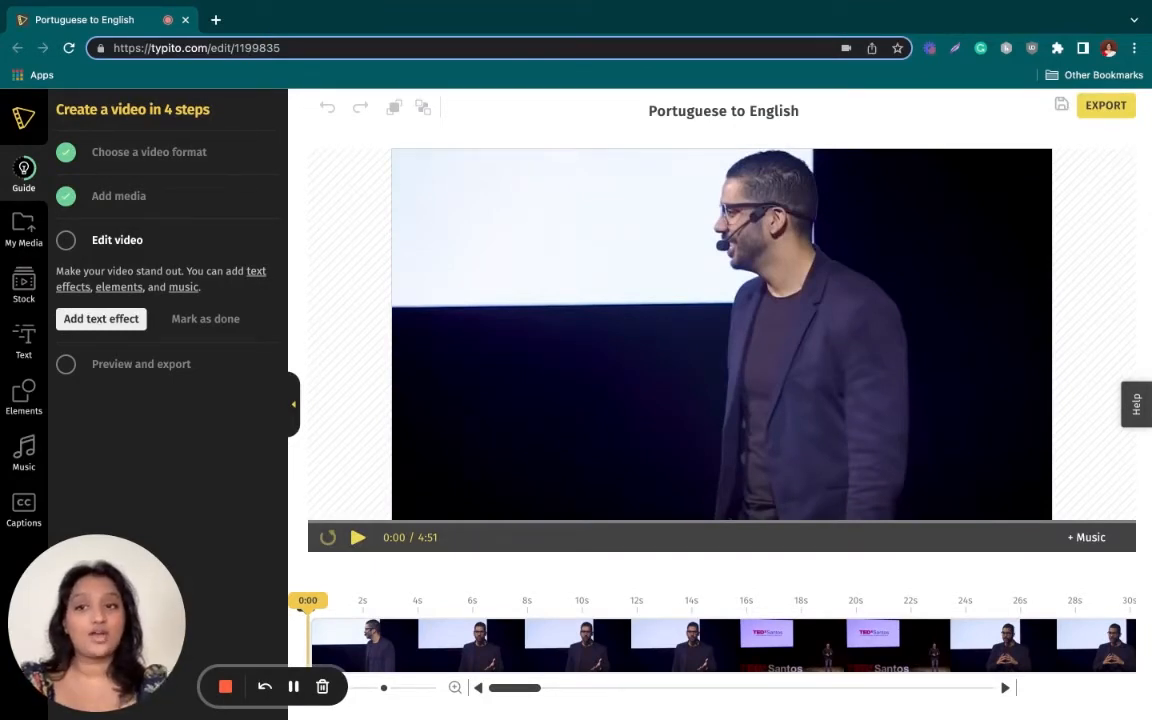
- Open Select Caption Mode from the CC captions tab for the talk video
{"action": "left_click", "coordinate": [578, 438]}
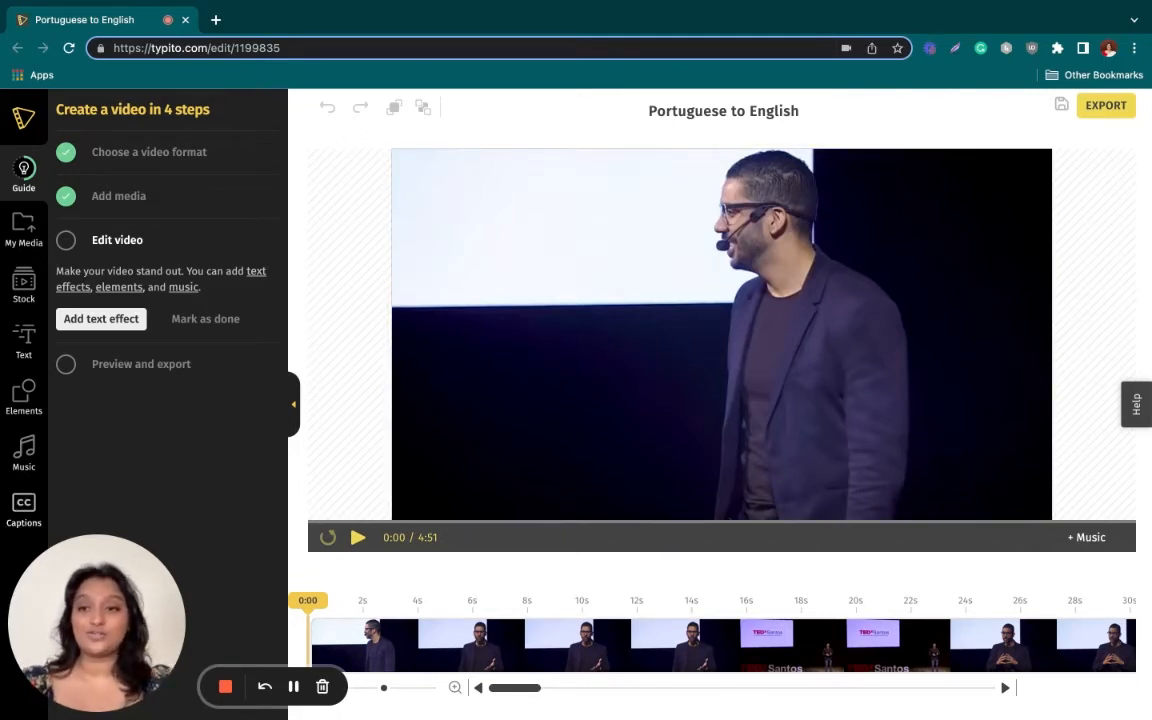
{"action": "left_click", "coordinate": [23, 506]}
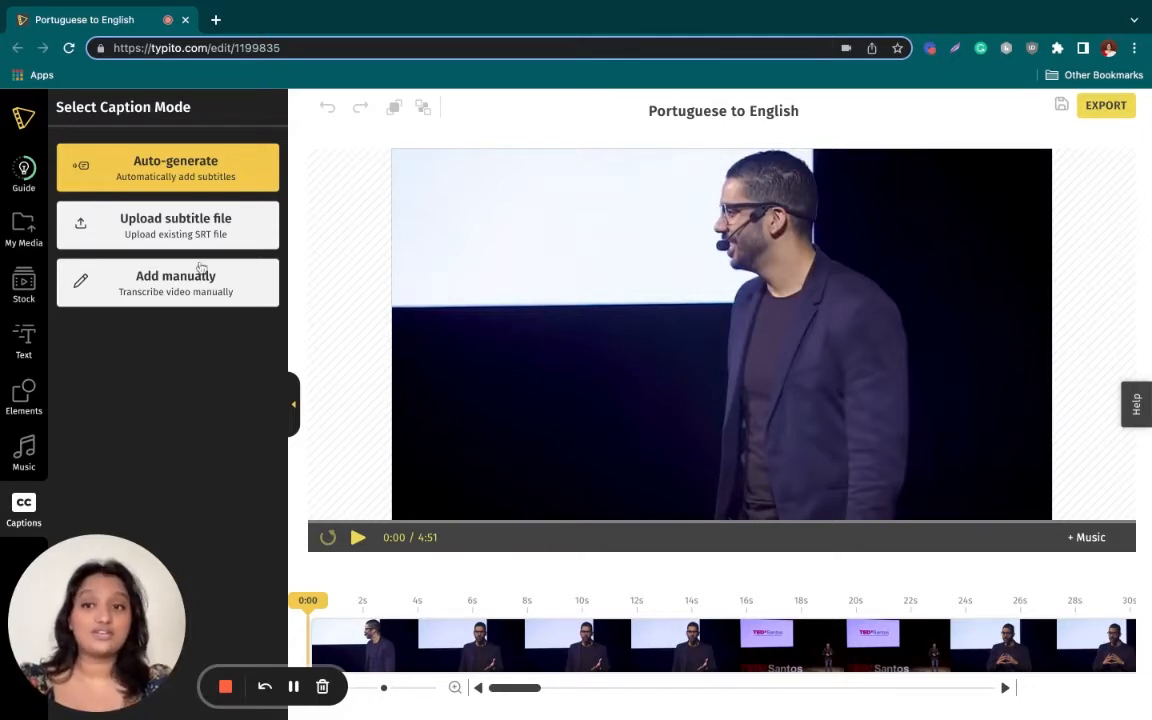
- Choose Auto-generate with Portuguese (Portugal) spoken and English captions
{"action": "left_click", "coordinate": [167, 167]}
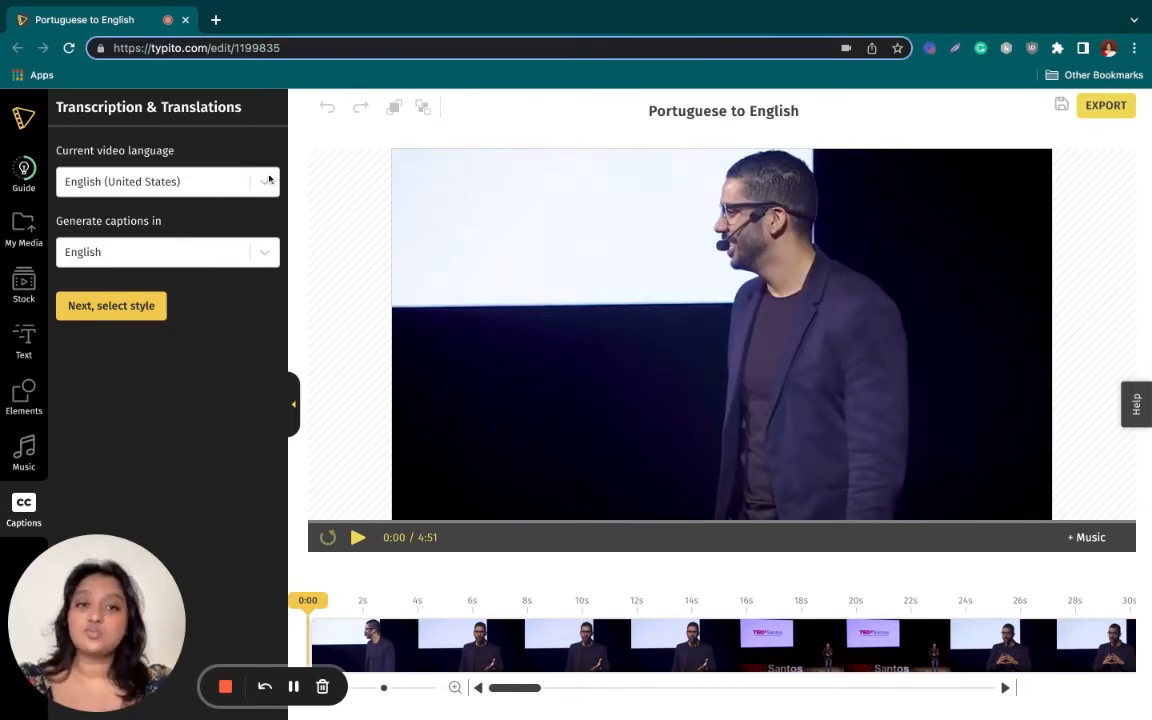
{"action": "type", "text": "p"}
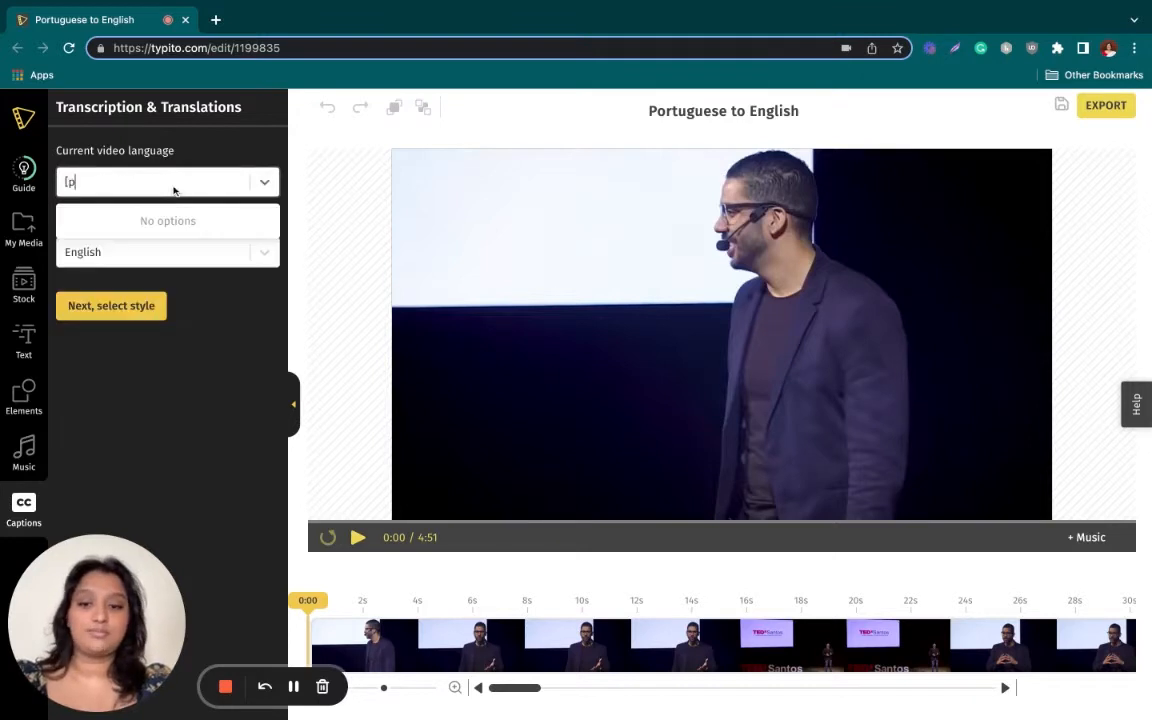
{"action": "type", "text": "ort"}
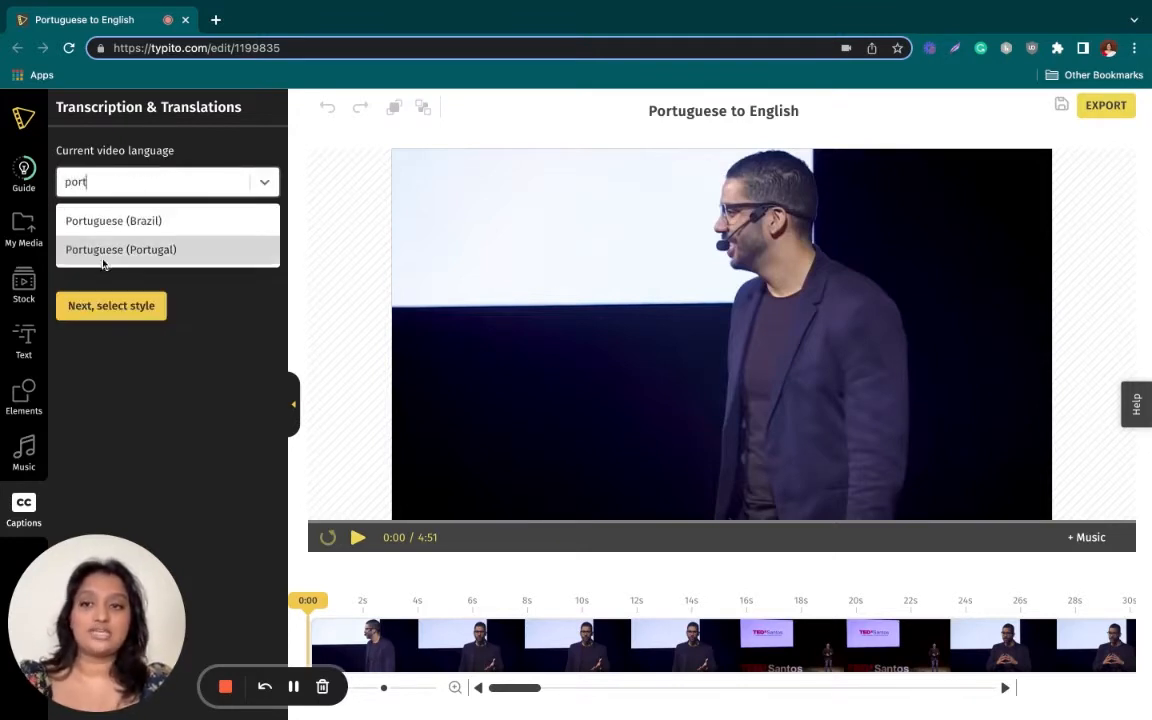
{"action": "left_click", "coordinate": [120, 249]}
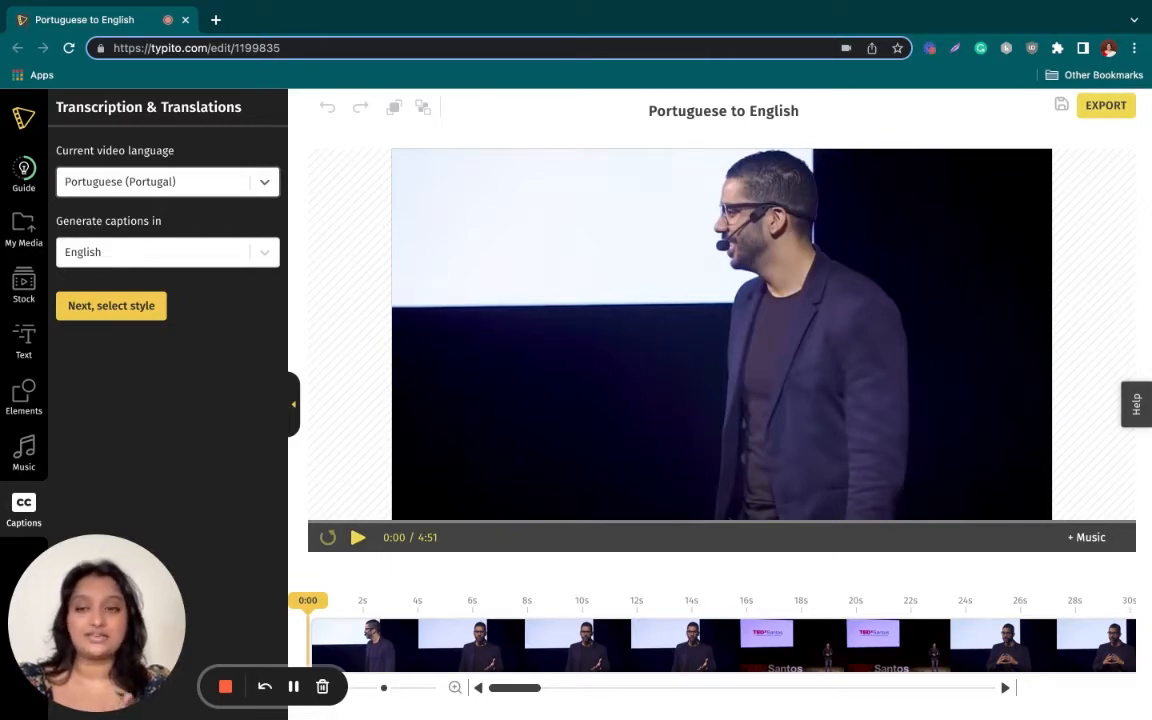
{"action": "left_click", "coordinate": [167, 252]}
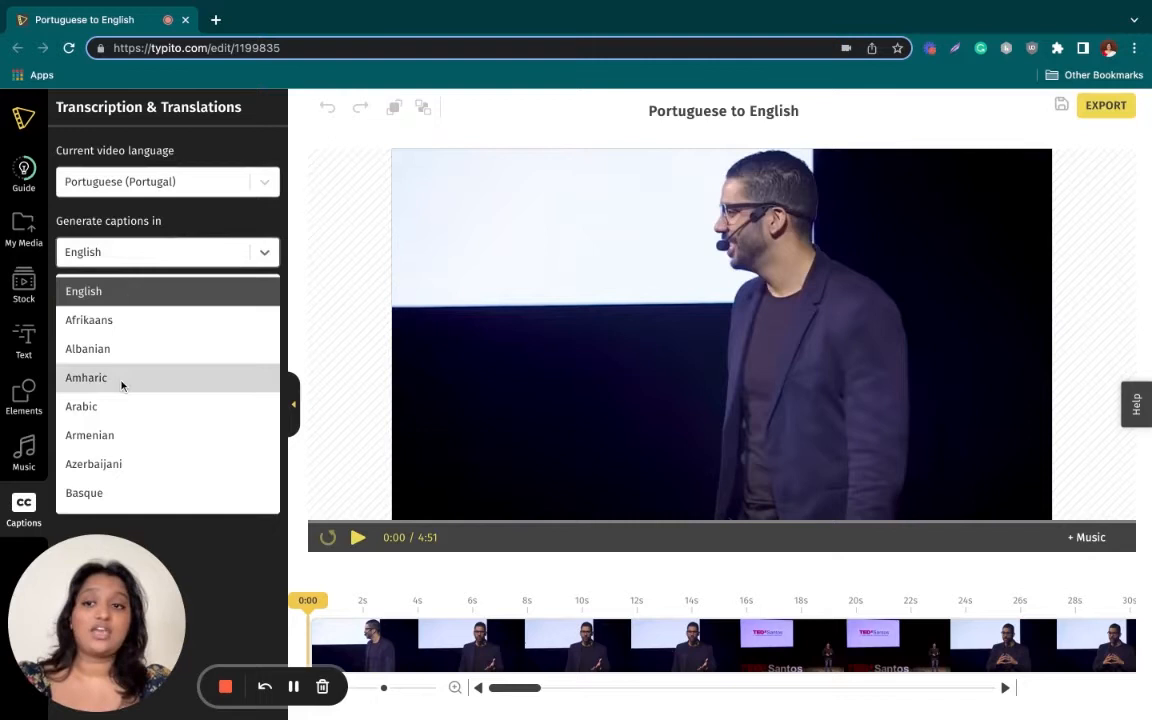
{"action": "scroll", "scroll_direction": "down", "scroll_amount": 3}
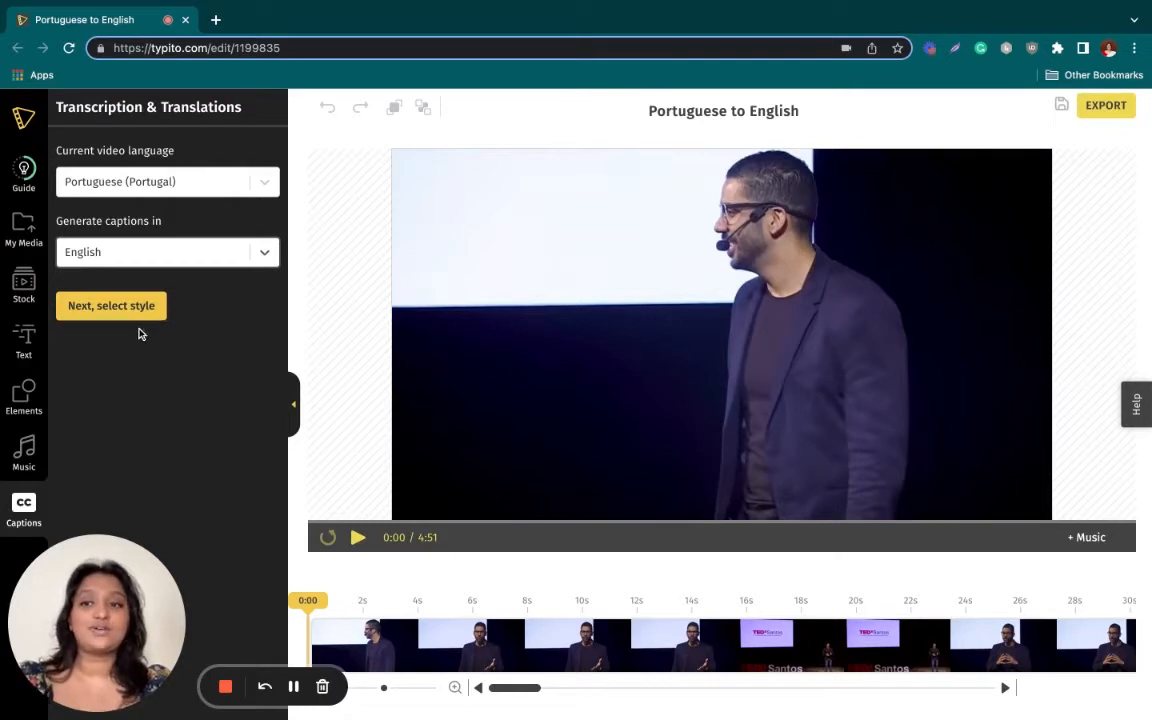
{"action": "left_click", "coordinate": [111, 305]}
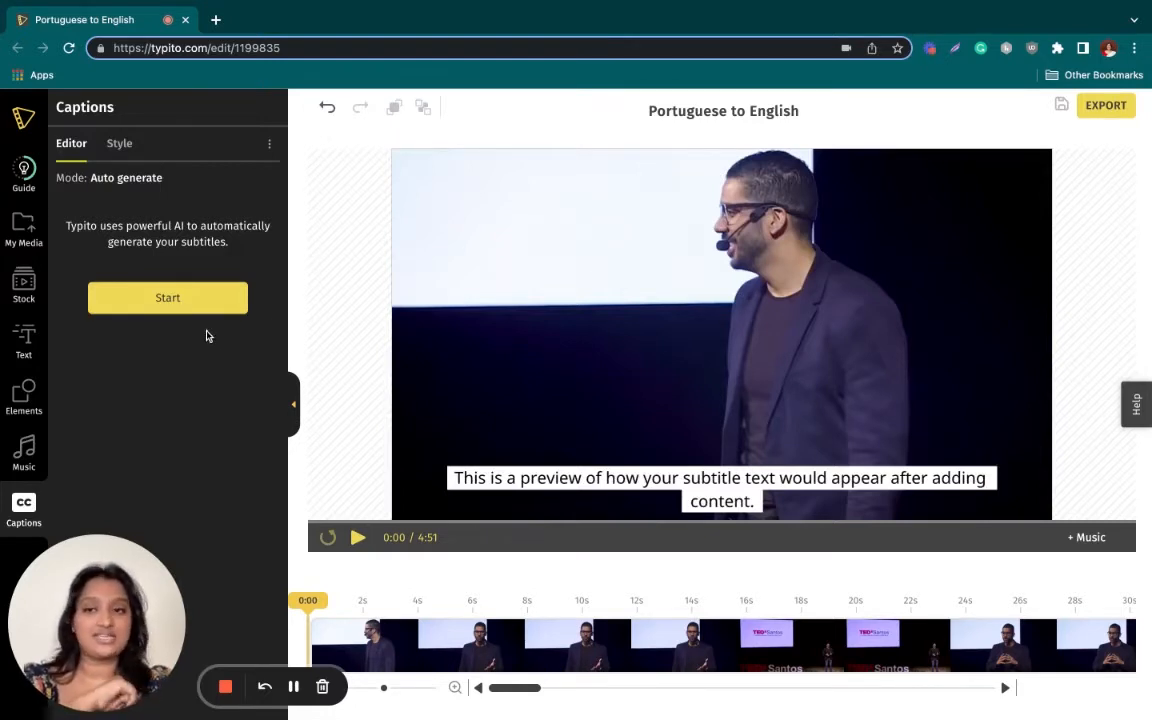
- Start auto-generating the English subtitles with the selected caption style
{"action": "left_click", "coordinate": [167, 297]}
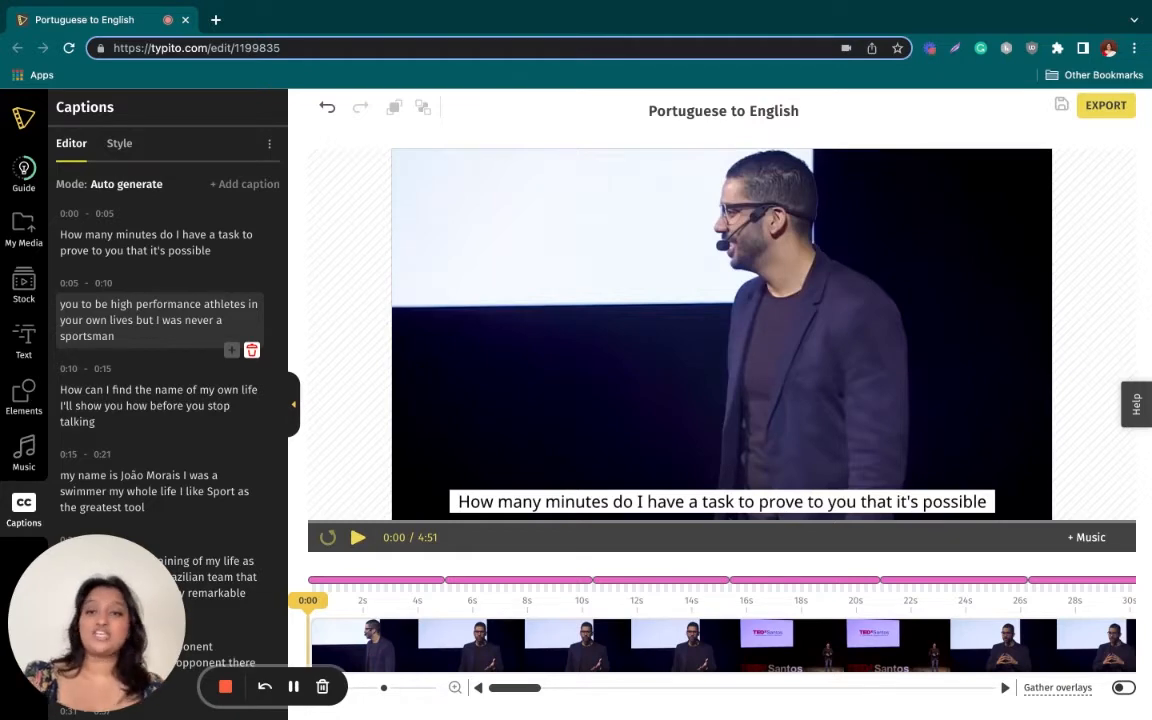
- Scroll the caption list to review timed captions past the two-minute mark
{"action": "scroll", "scroll_direction": "down", "scroll_amount": 3}
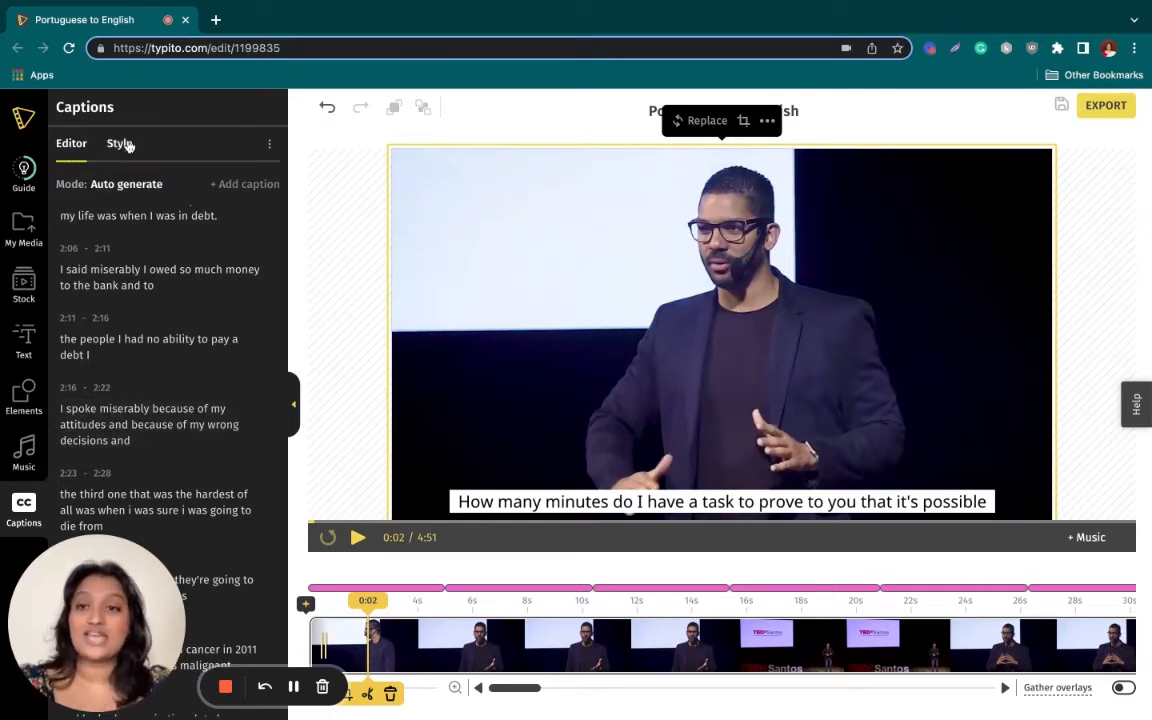
- Style all captions with yellow text on a black background
{"action": "left_click", "coordinate": [118, 143]}
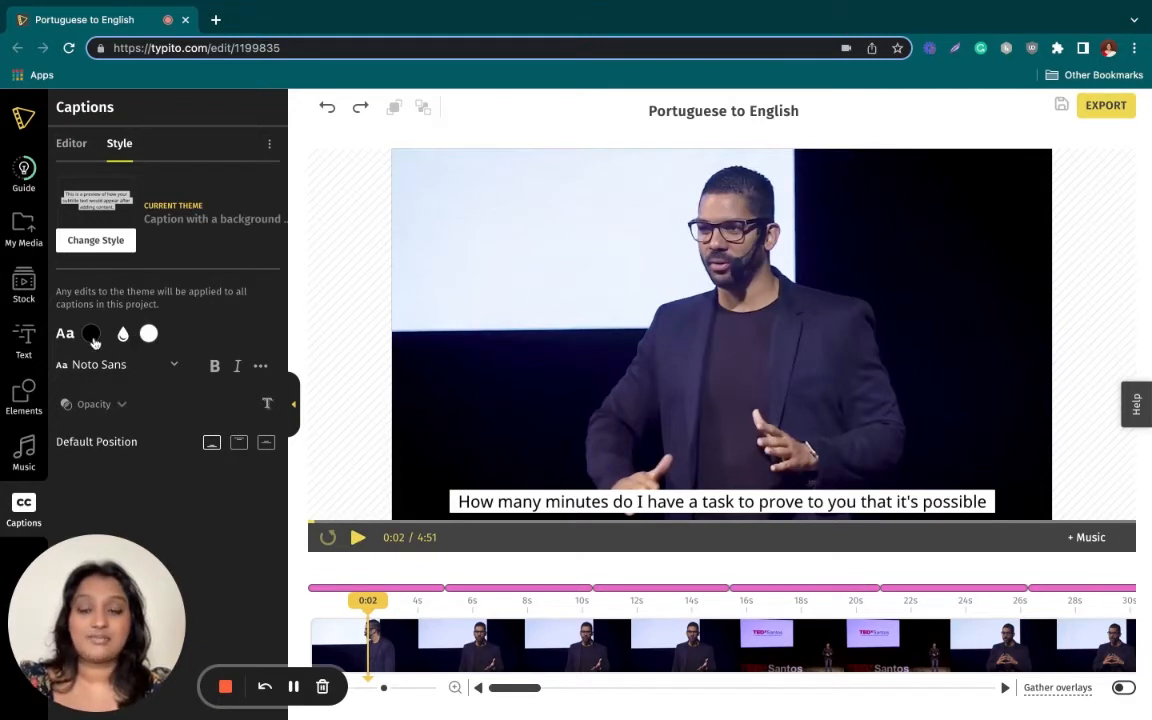
{"action": "left_click", "coordinate": [90, 333]}
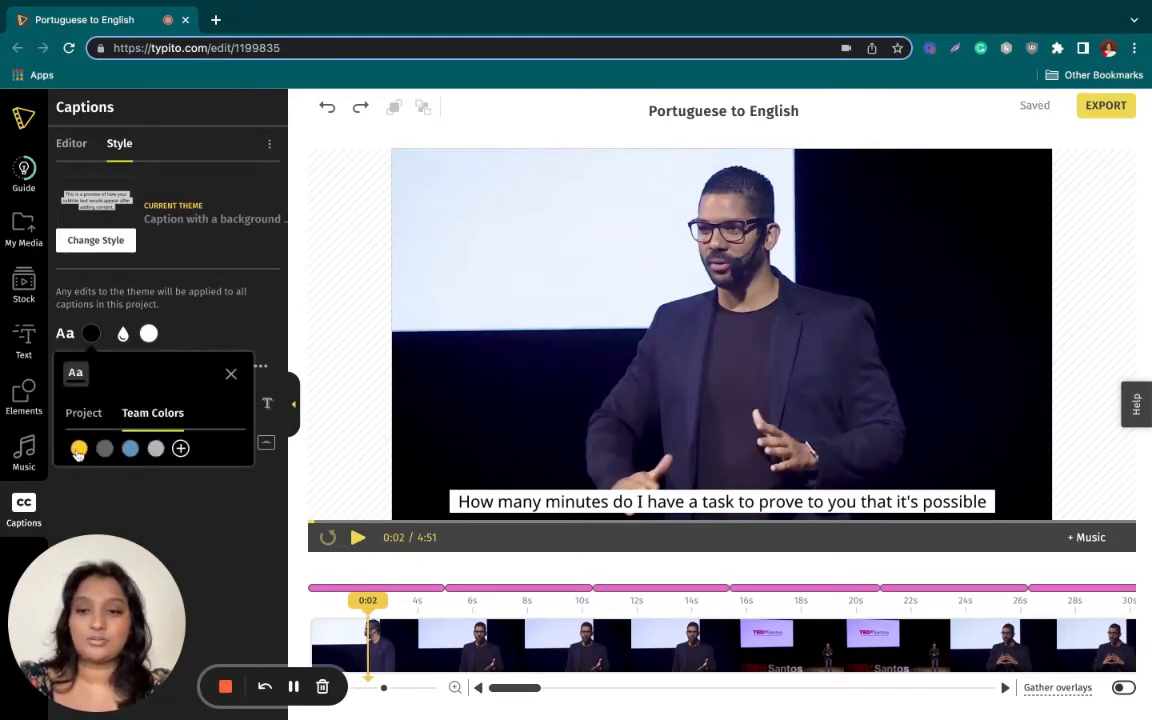
{"action": "left_click", "coordinate": [78, 448]}
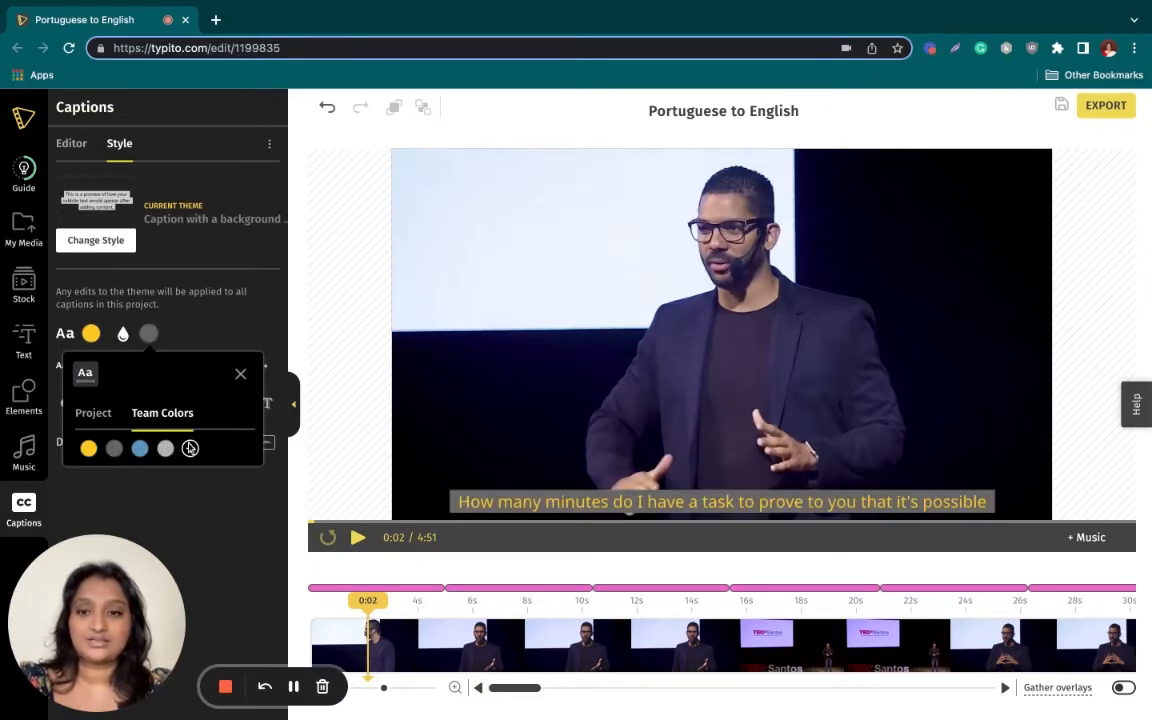
{"action": "left_click", "coordinate": [190, 448]}
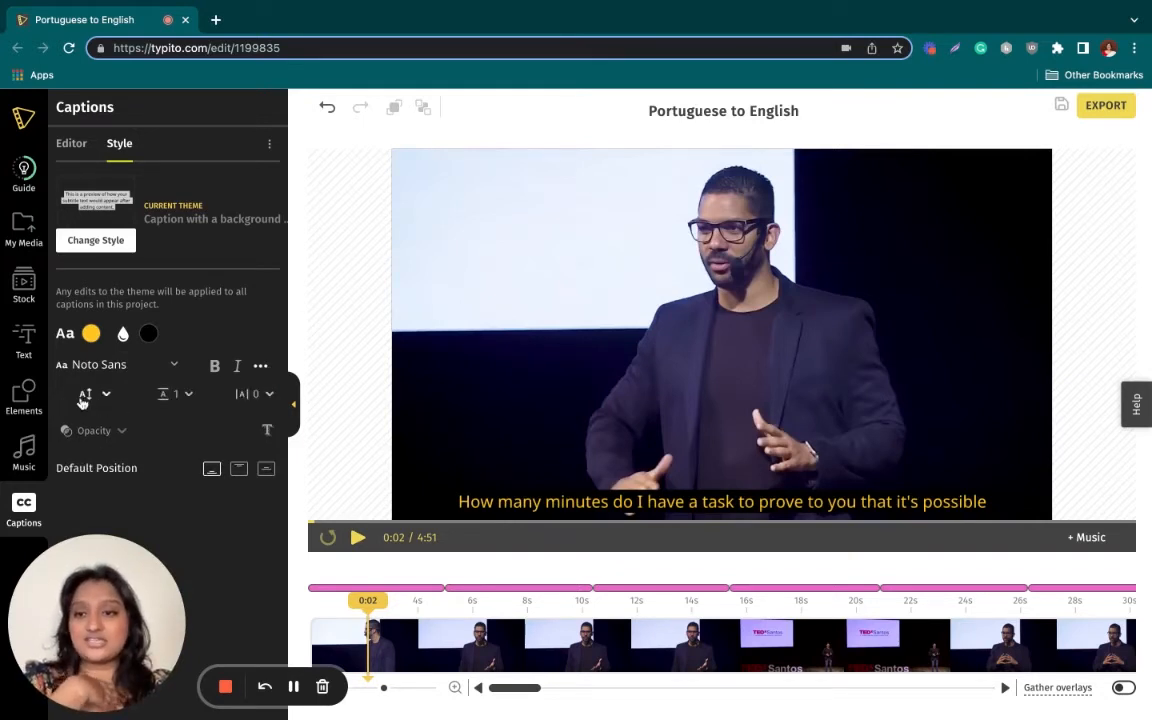
{"action": "left_click", "coordinate": [71, 143]}
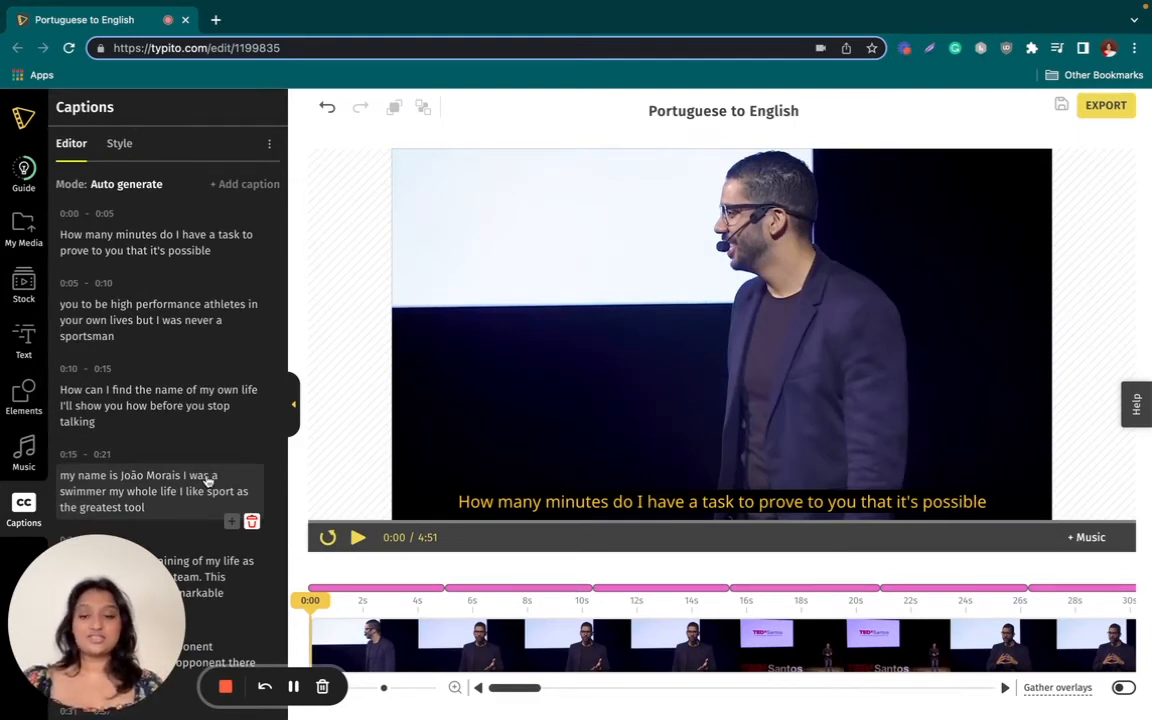
- Add a full stop after 'sportsman' in the second caption
{"action": "left_click", "coordinate": [357, 537]}
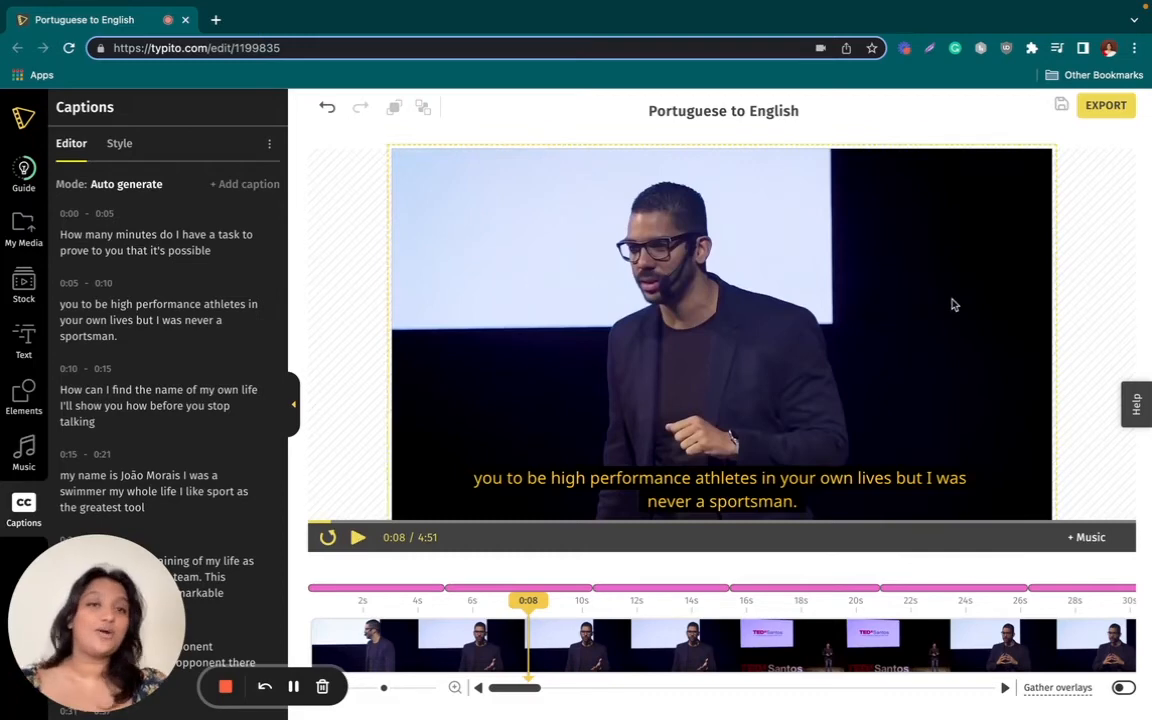
- Export the 'Portuguese to English' video, confirming the Begin Export dialog
{"action": "left_click", "coordinate": [1104, 105]}
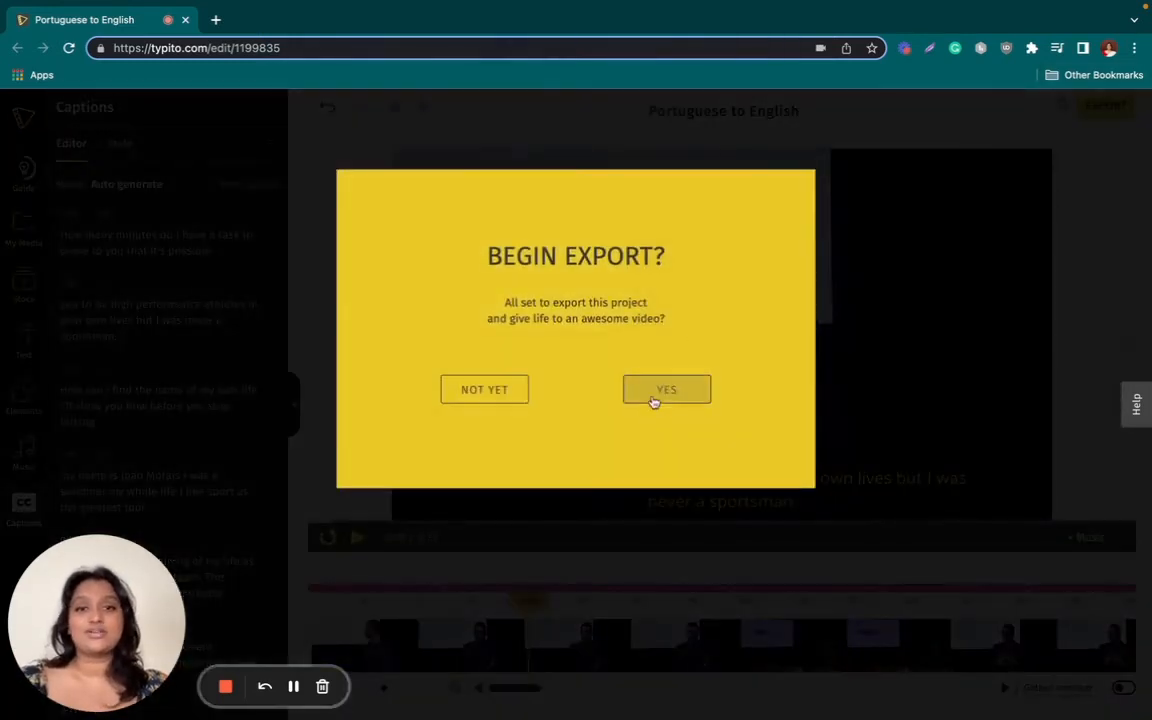
{"action": "left_click", "coordinate": [666, 389]}
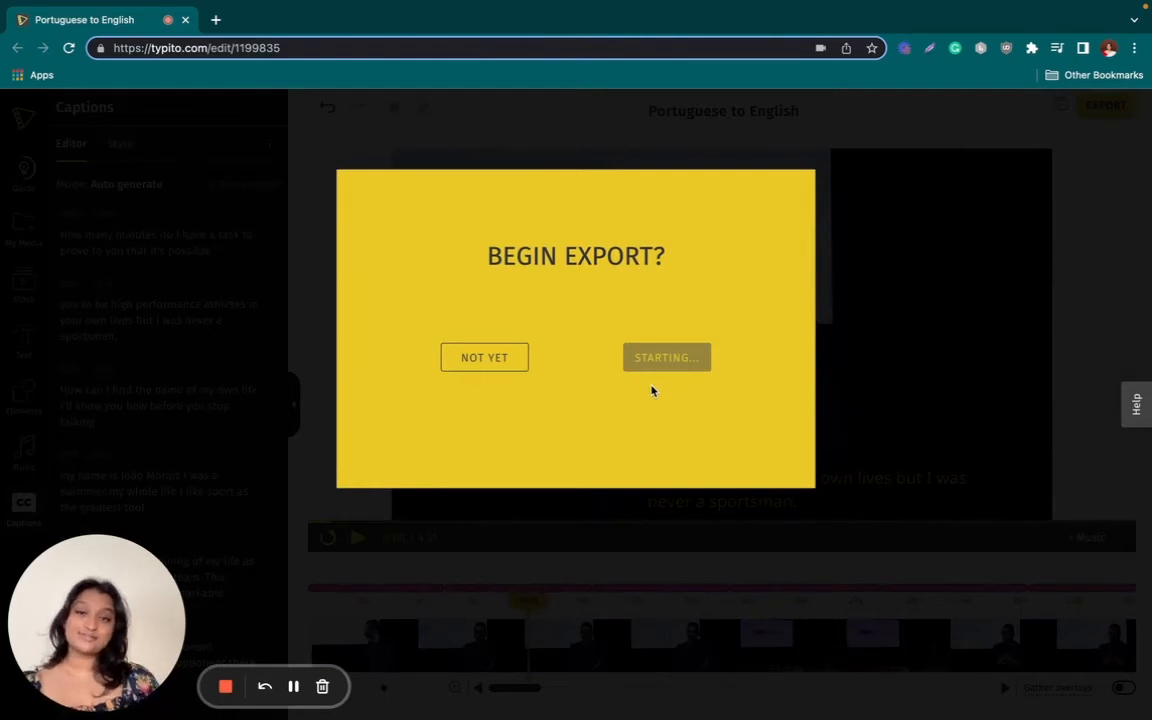
{"action": "left_click", "coordinate": [666, 357]}
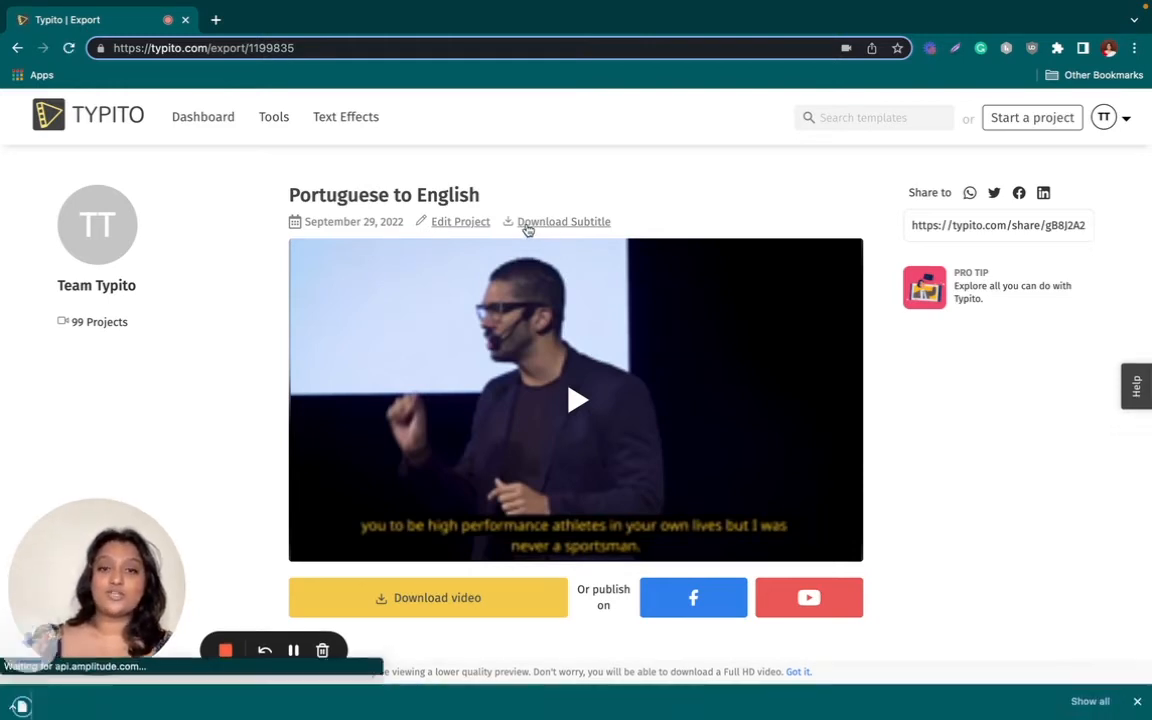
- Download the .srt subtitle file and hide the downloads bar
{"action": "left_click", "coordinate": [564, 221]}
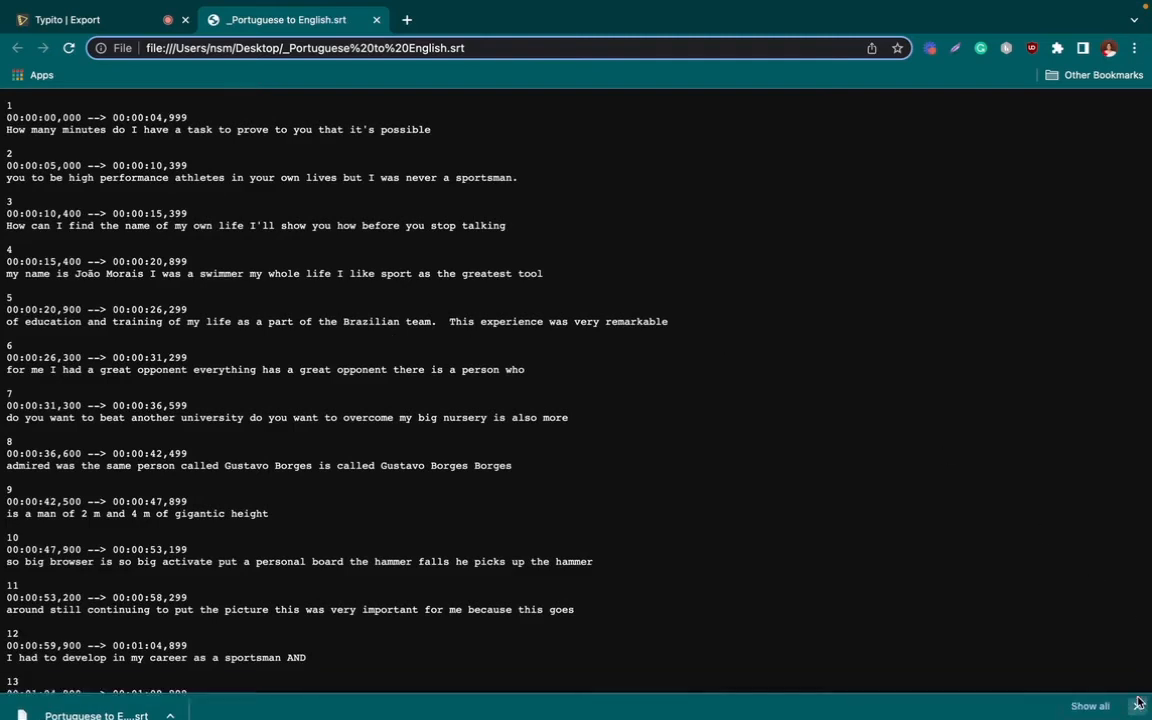
{"action": "left_click", "coordinate": [75, 20]}
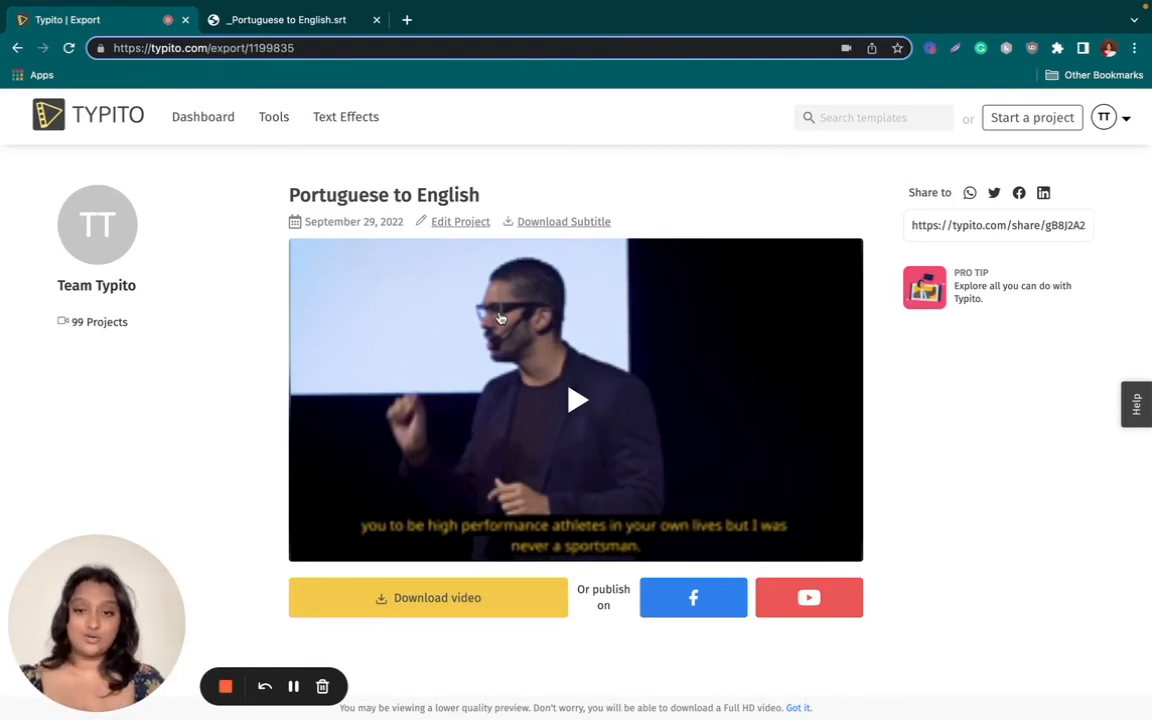
{"action": "mouse_move", "coordinate": [438, 615]}
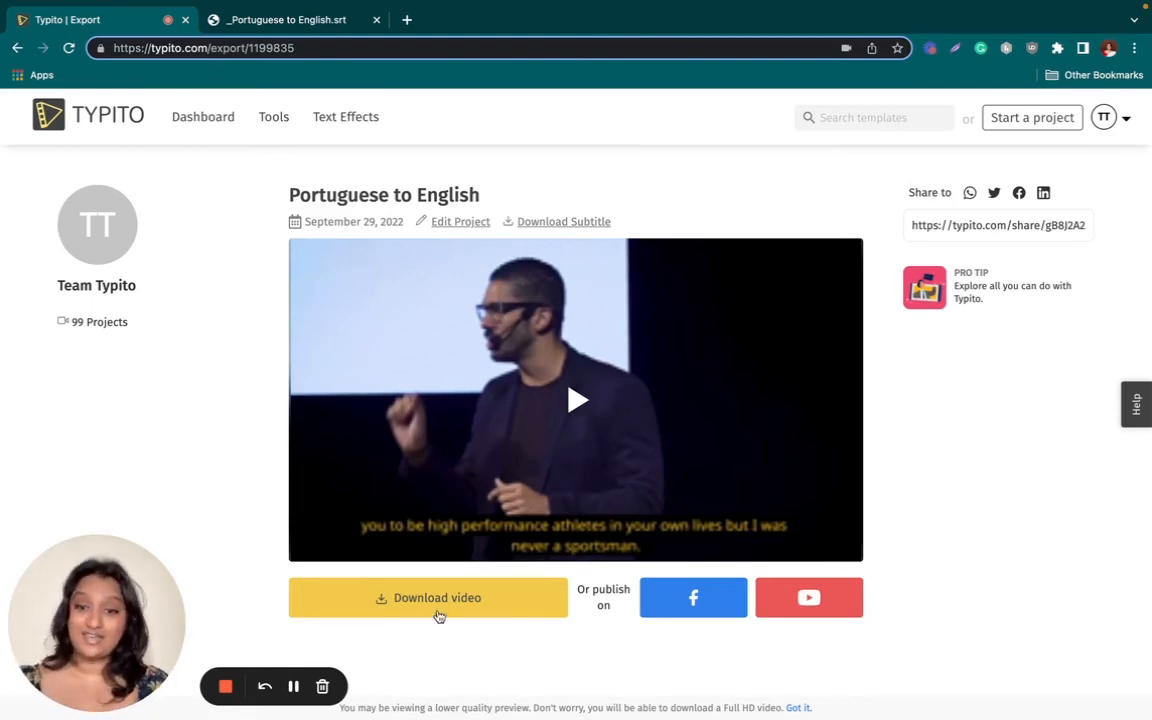